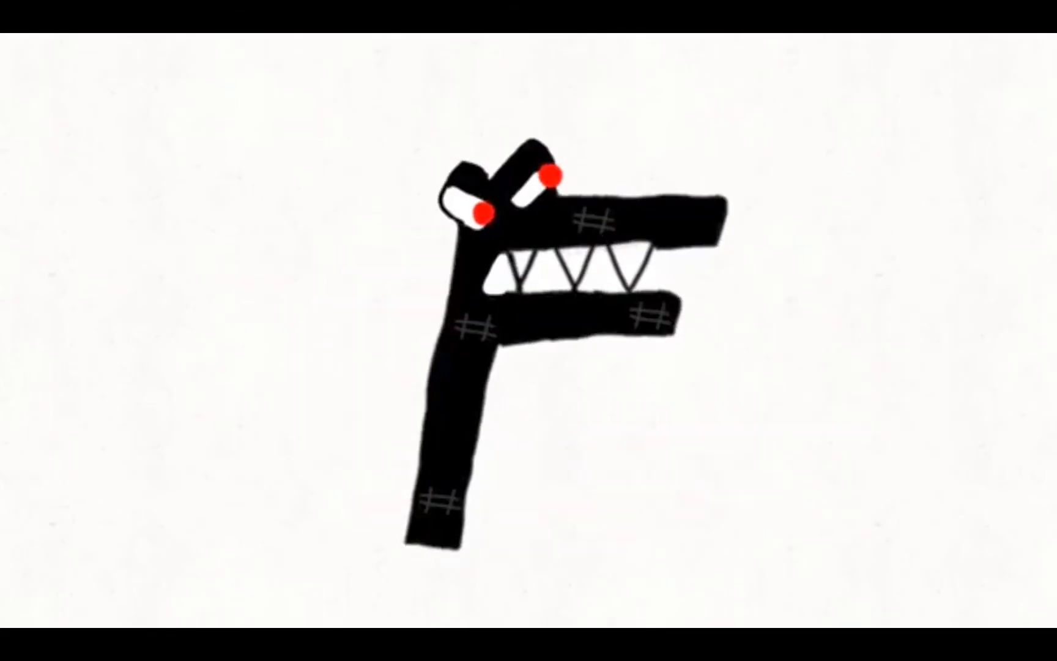
- Leave the F character scene and return to the channel's Videos tab
click(528, 330)
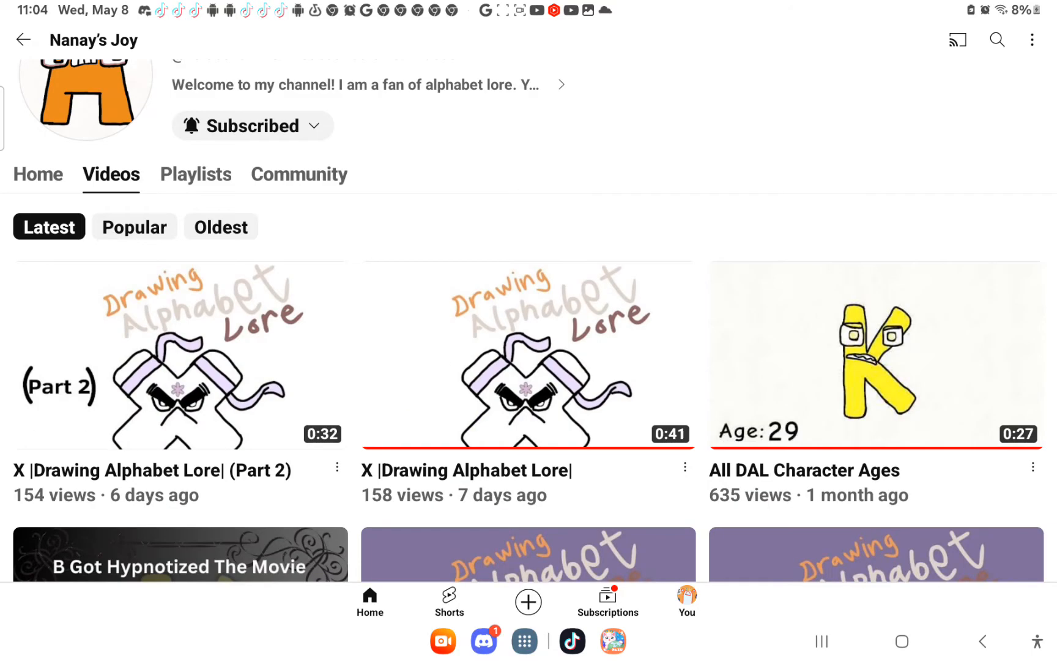
- Play 'X |Drawing Alphabet Lore| (Part 2)', show its comments, and expand it to full screen
click(171, 360)
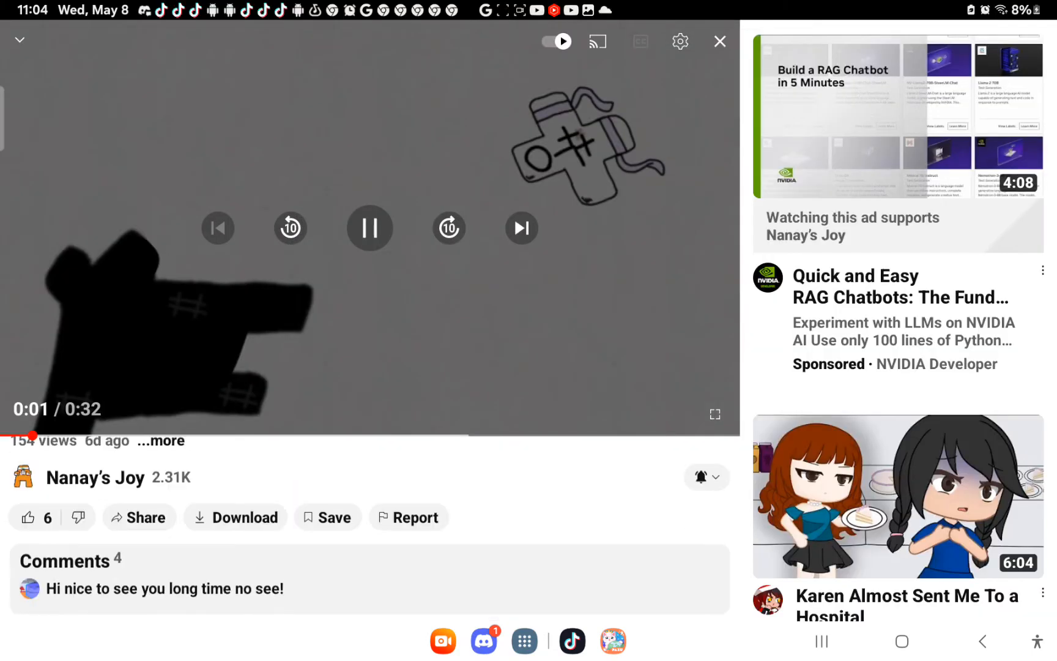
click(71, 561)
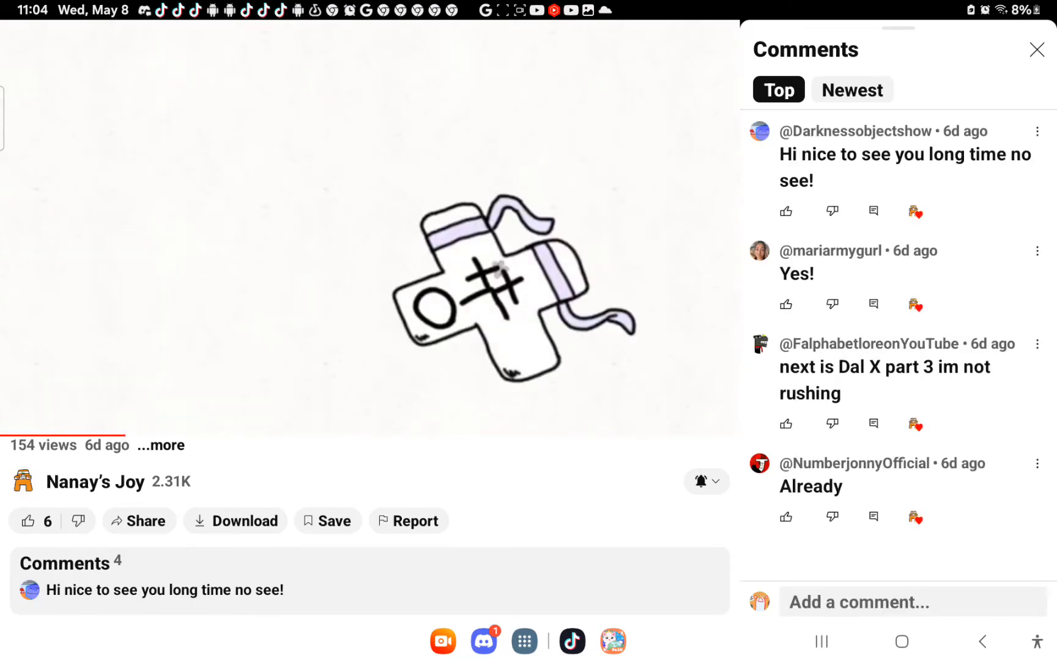
click(369, 236)
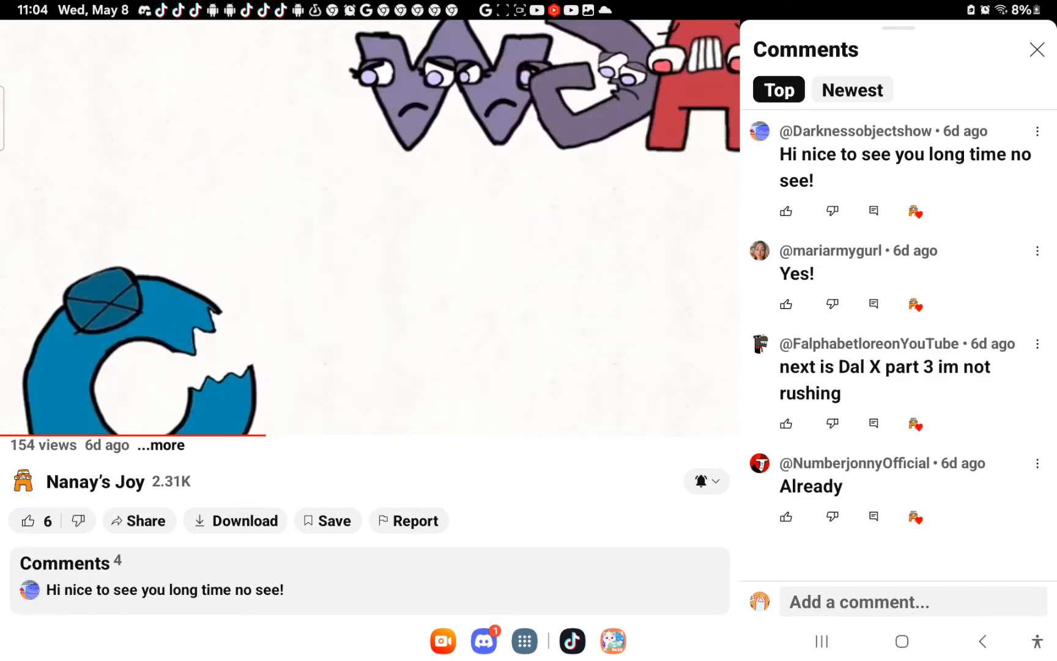
click(370, 227)
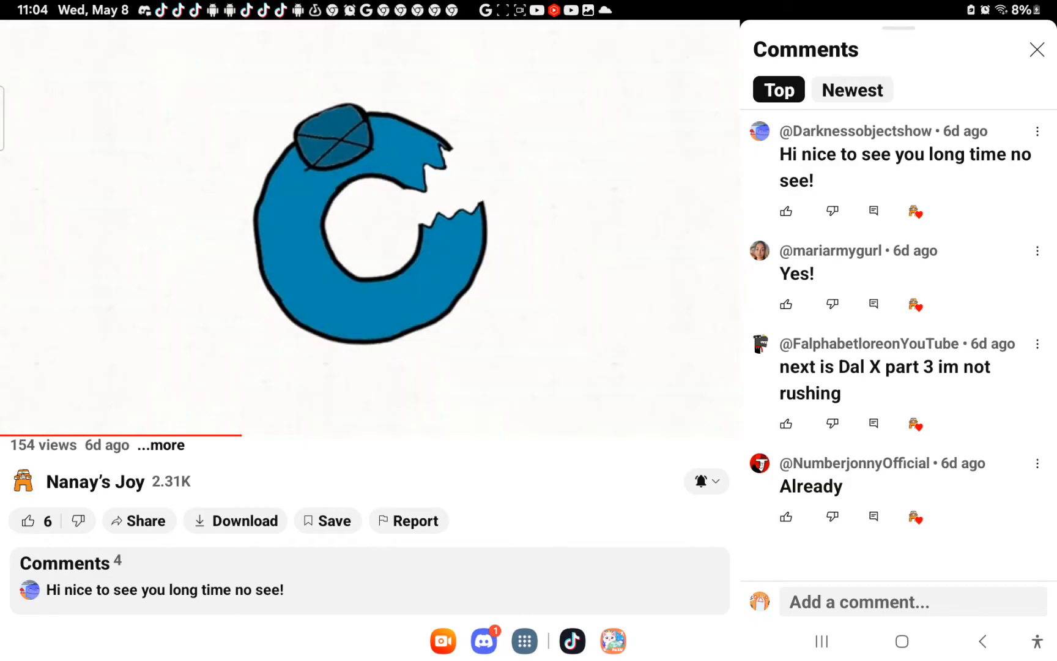
click(369, 229)
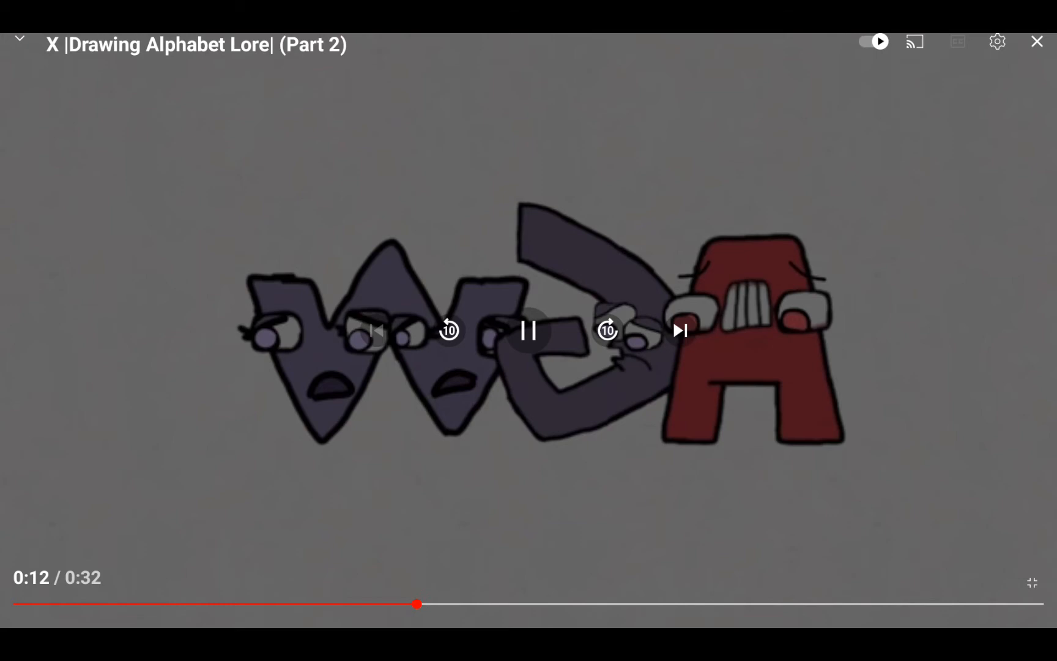
- Pause around 0:24 and rewind to replay the angry F character scene
click(530, 332)
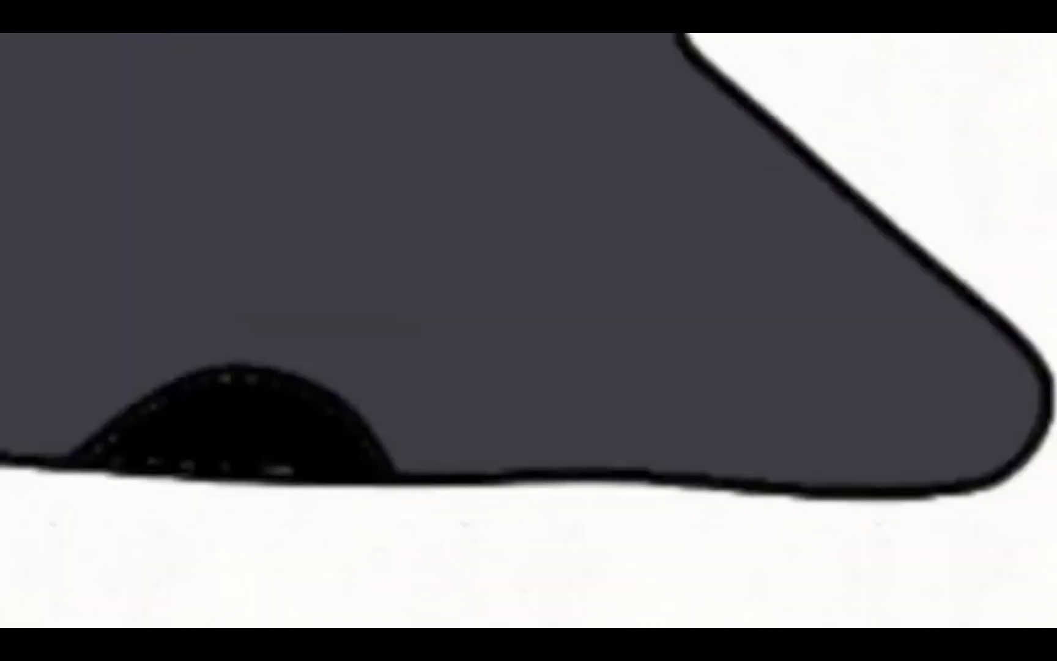
click(529, 331)
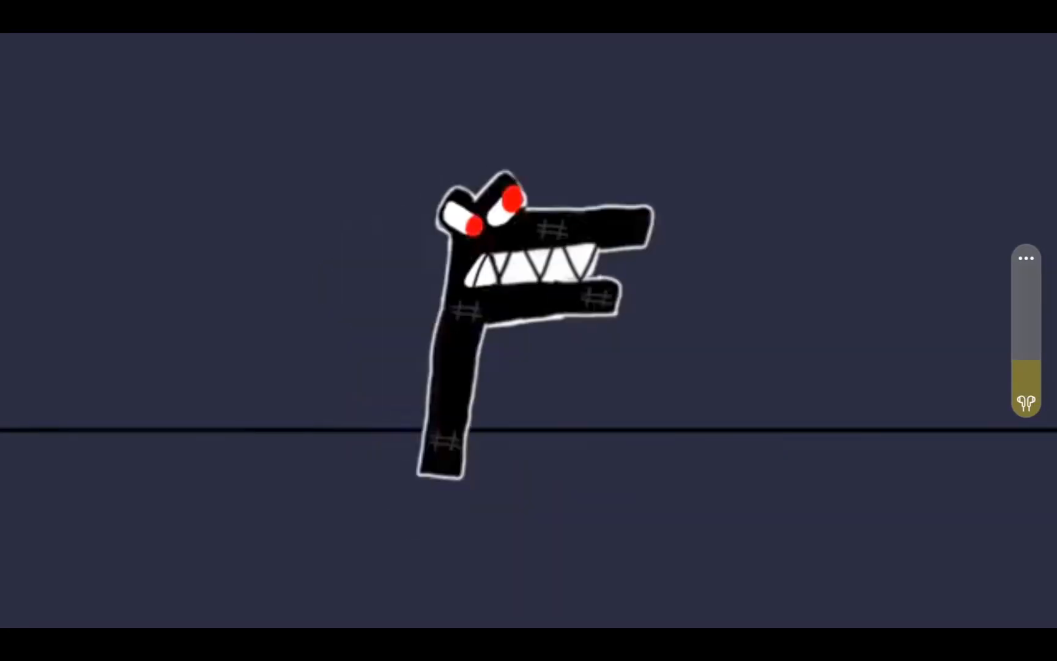
click(528, 329)
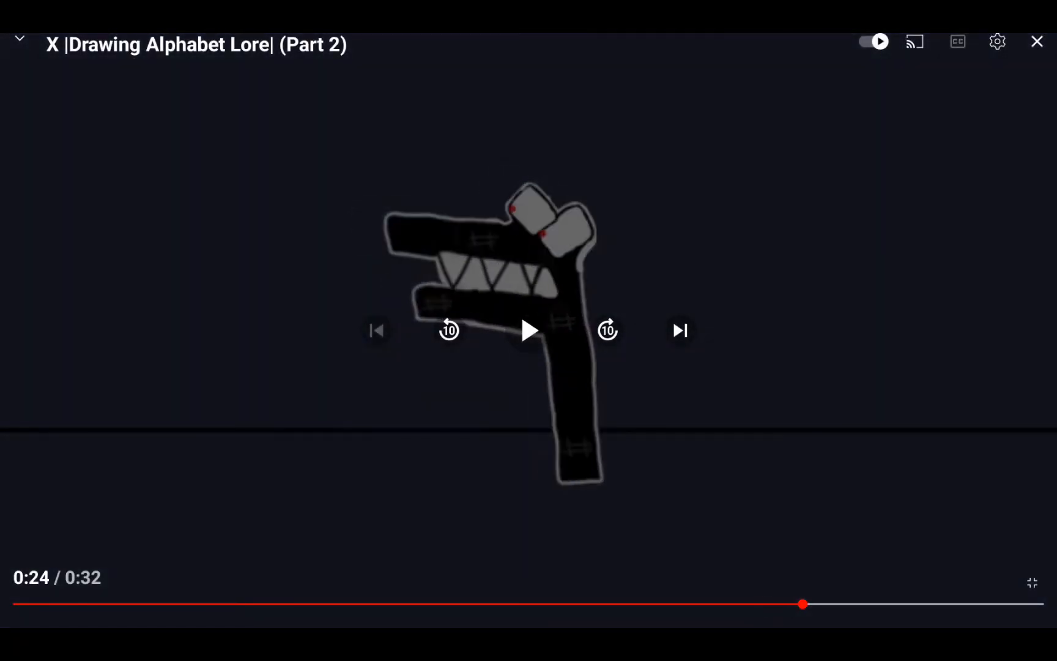
click(529, 331)
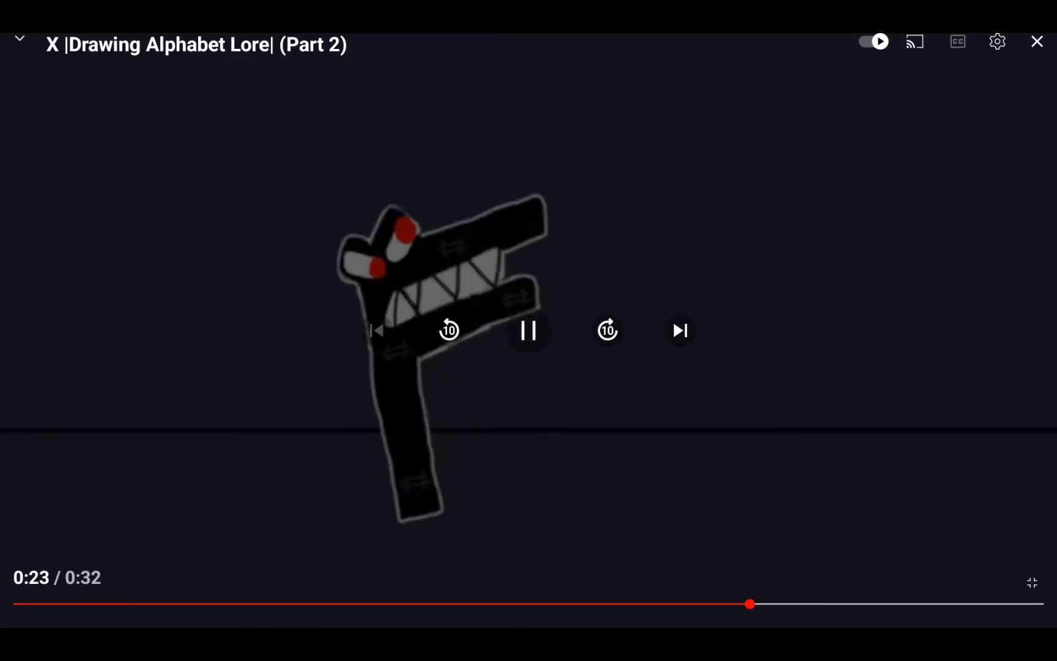
click(529, 330)
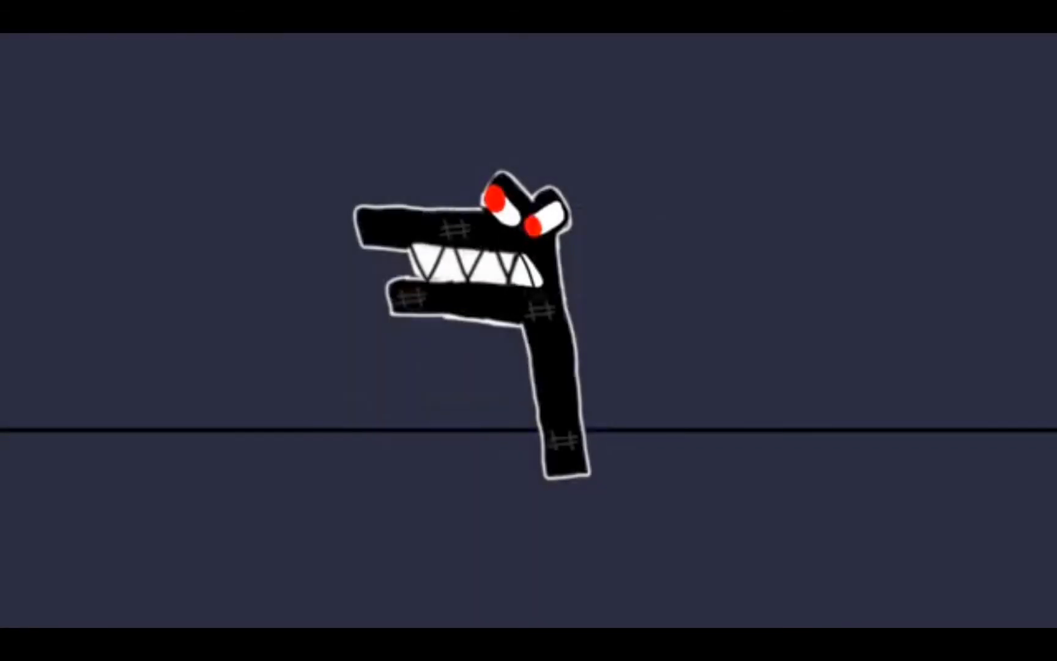
click(529, 330)
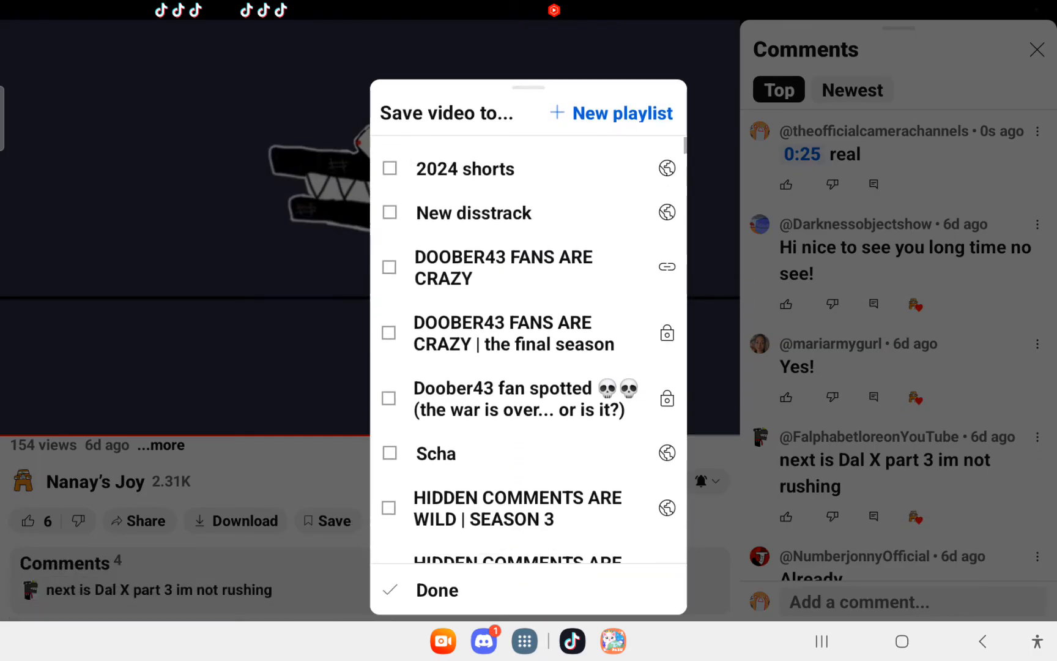
- Show the 'Save video to…' playlist sheet for the Part 2 video
click(437, 589)
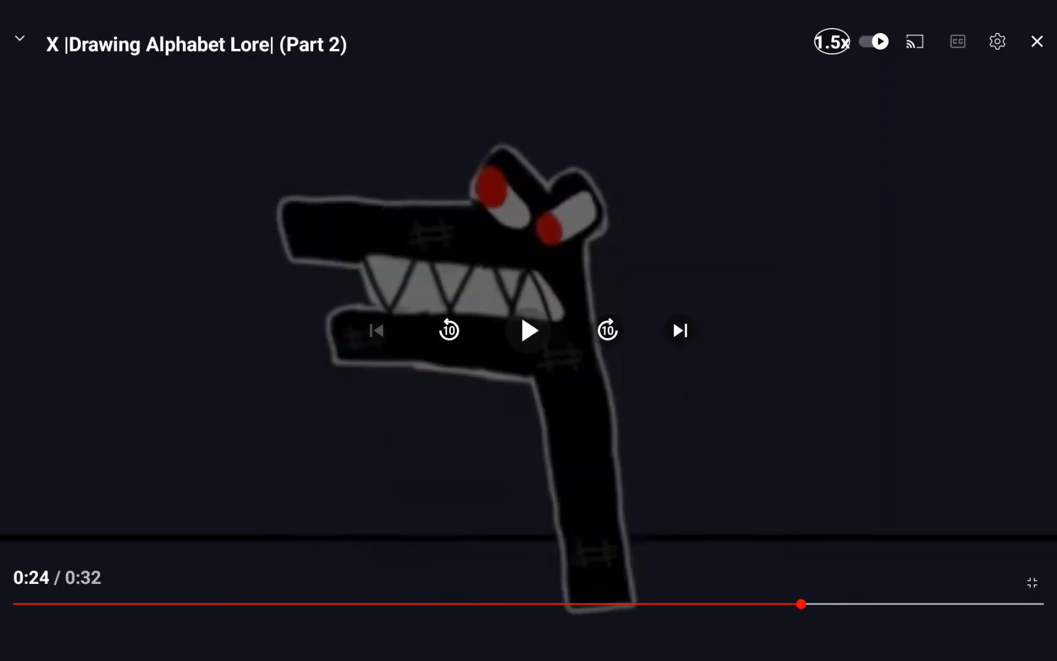
- Skip to the T Drawing Alphabet Lore video, then minimize back to the channel's Videos list
click(529, 330)
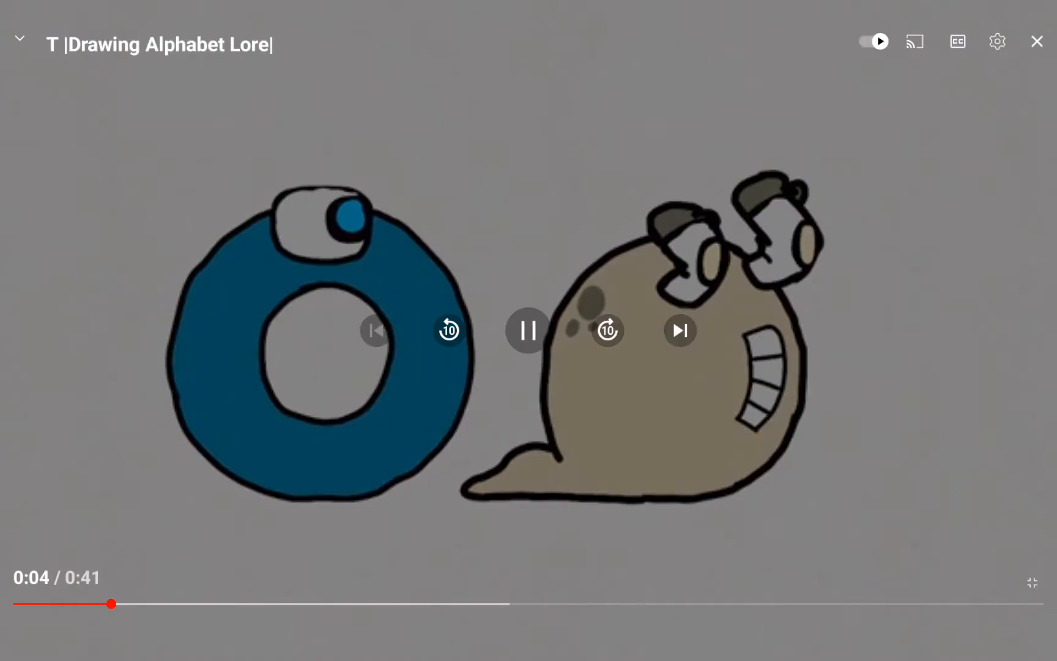
click(526, 331)
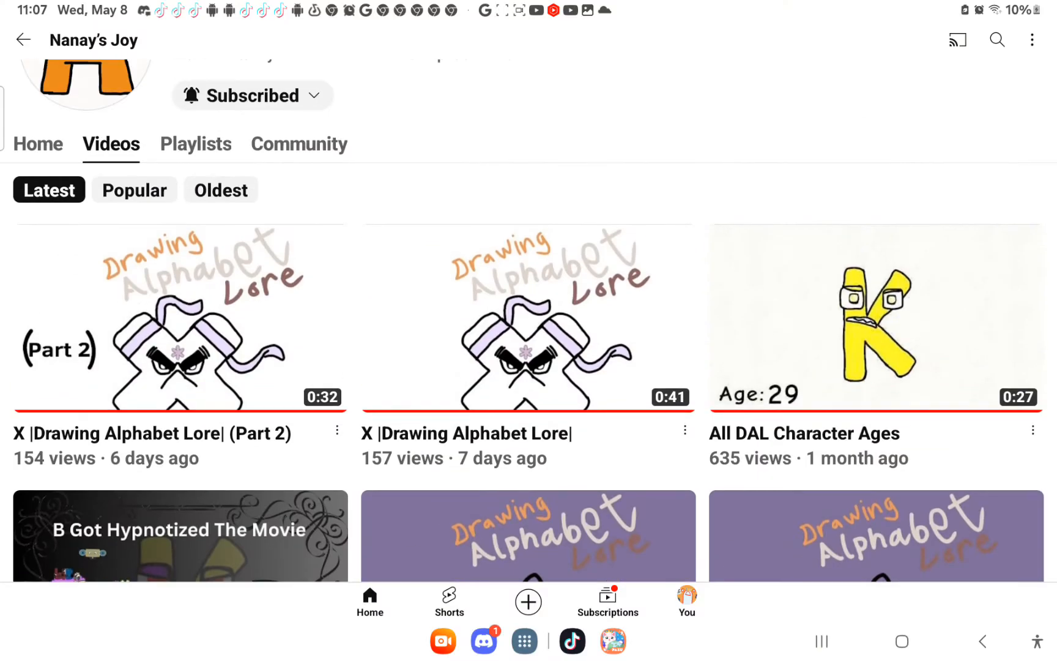
- Expand the mini player so the X (Part 2) video plays full screen again
click(178, 321)
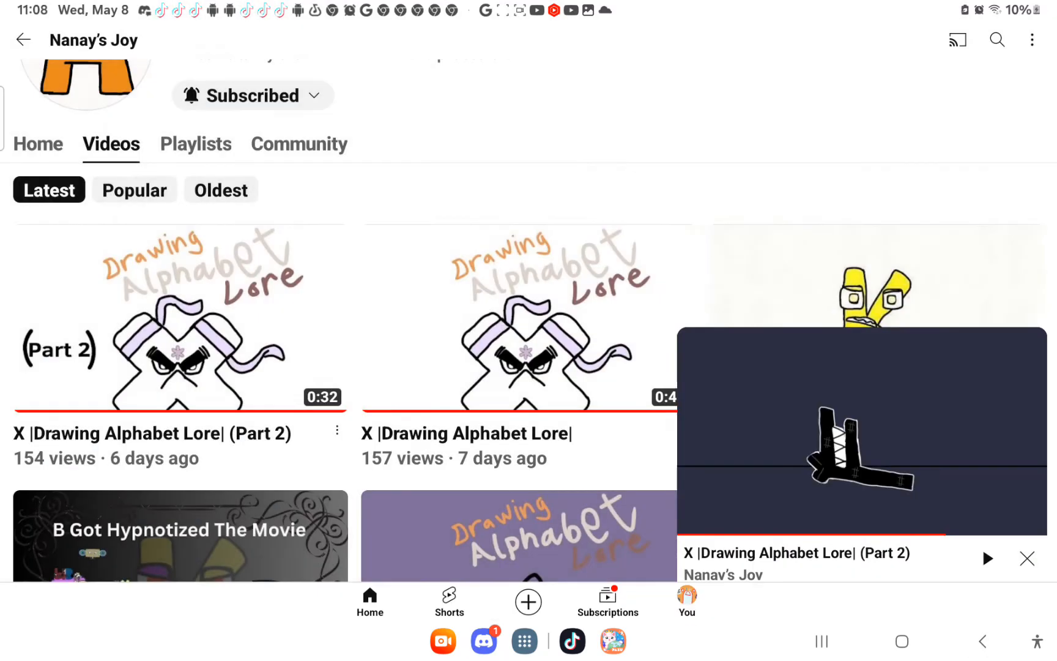
click(850, 438)
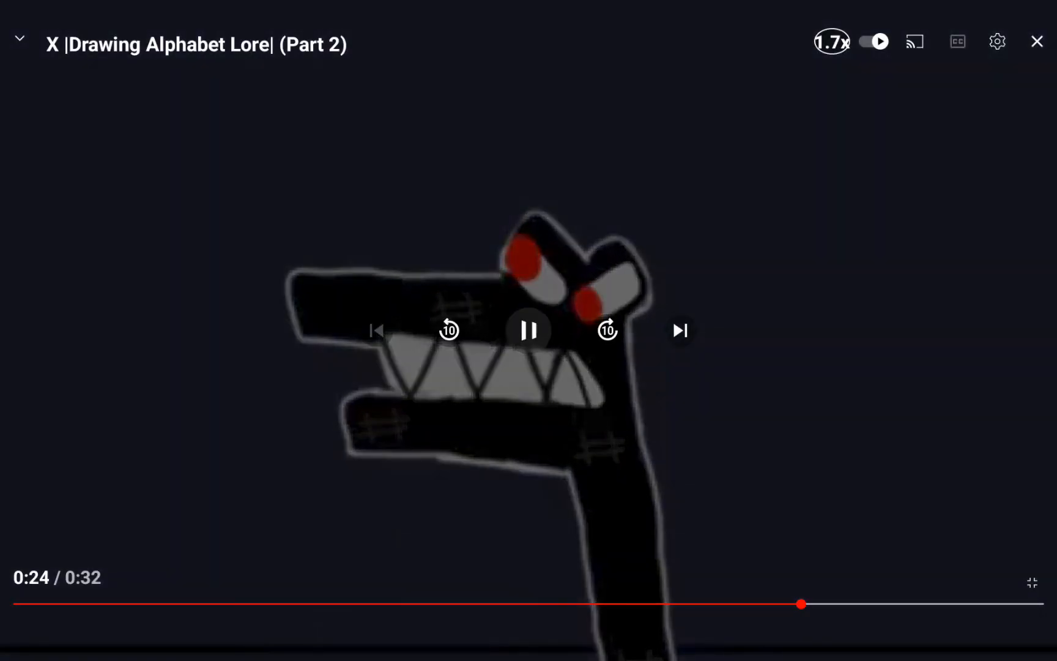
- Rewind a few seconds and resume playback to replay the F scene around 0:23
click(529, 330)
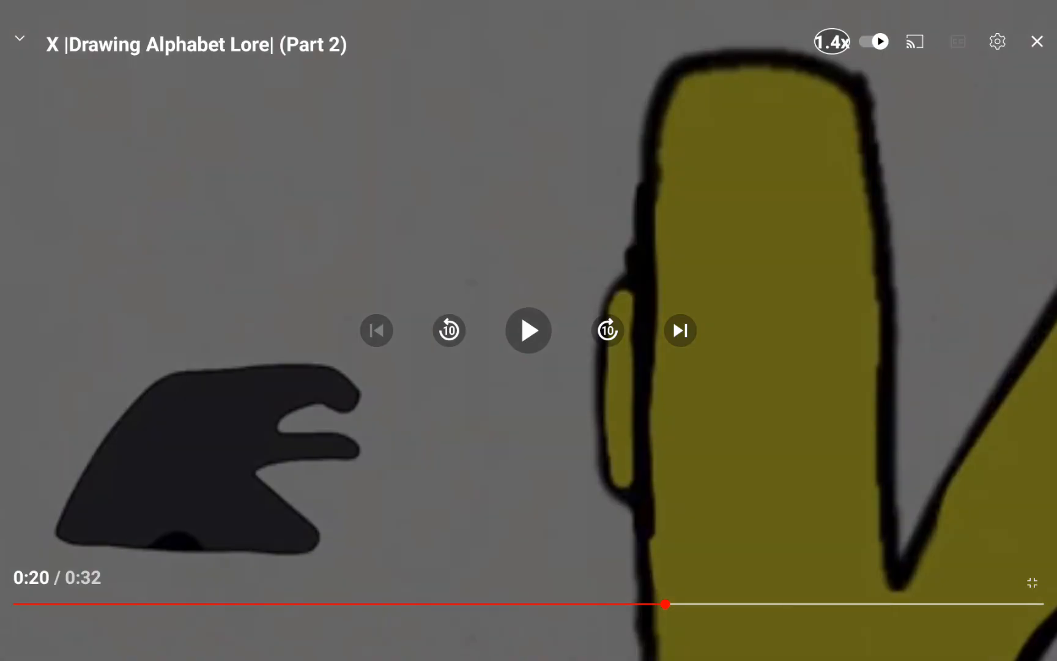
click(529, 330)
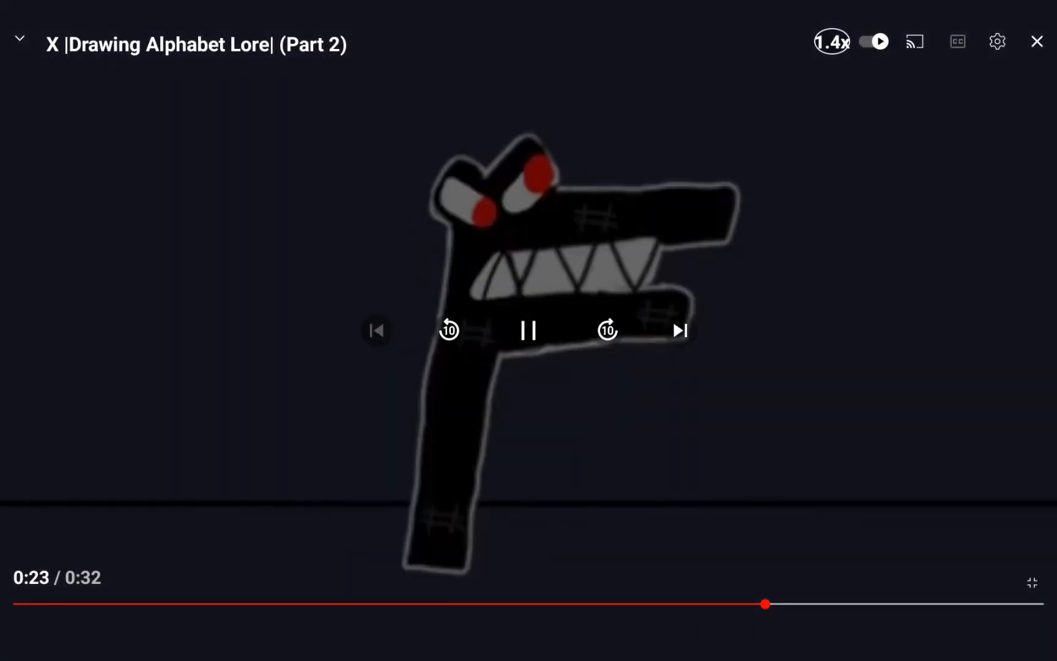